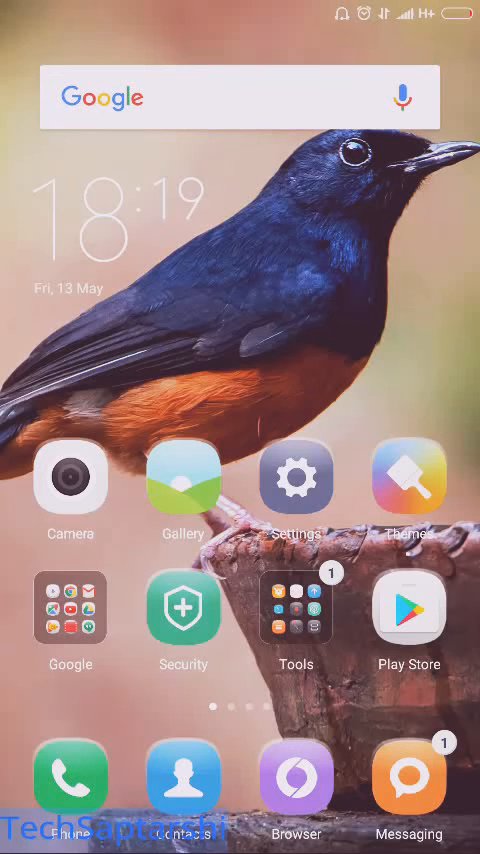
- Swipe to the second home page showing Calendar, Notes, Weather and Xender
scroll("left", 3)
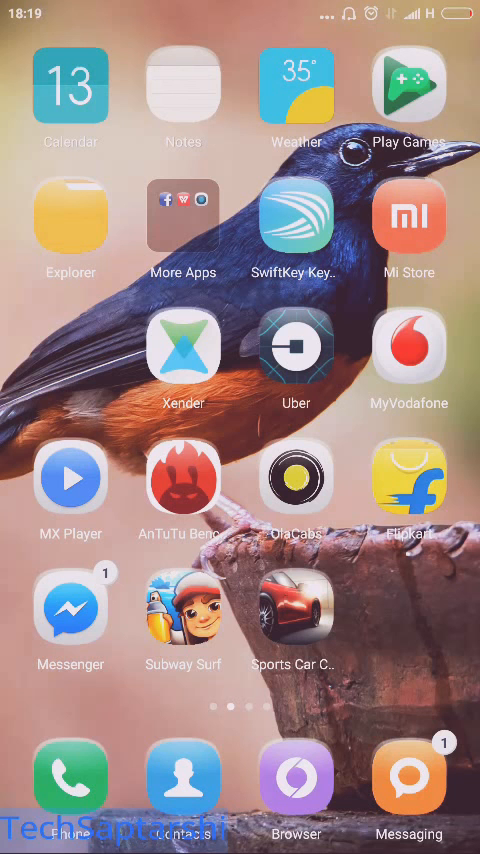
left_click(183, 478)
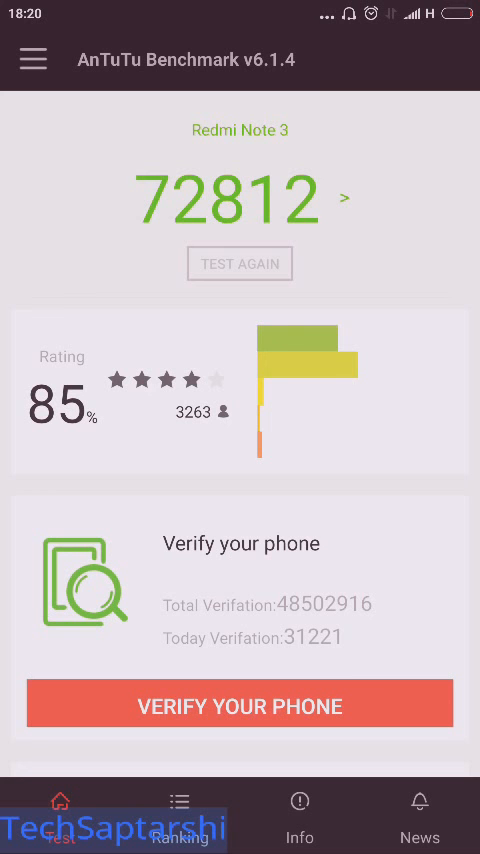
key("home")
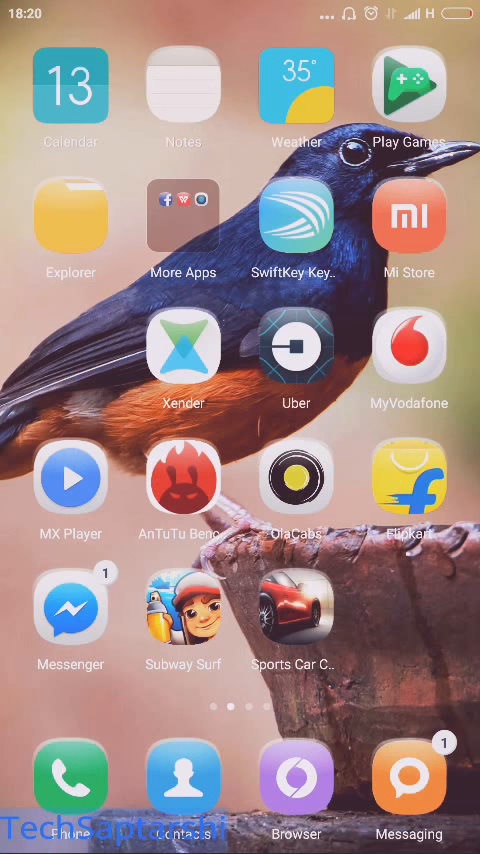
- Return to the first home page and launch Settings
scroll("left", 3)
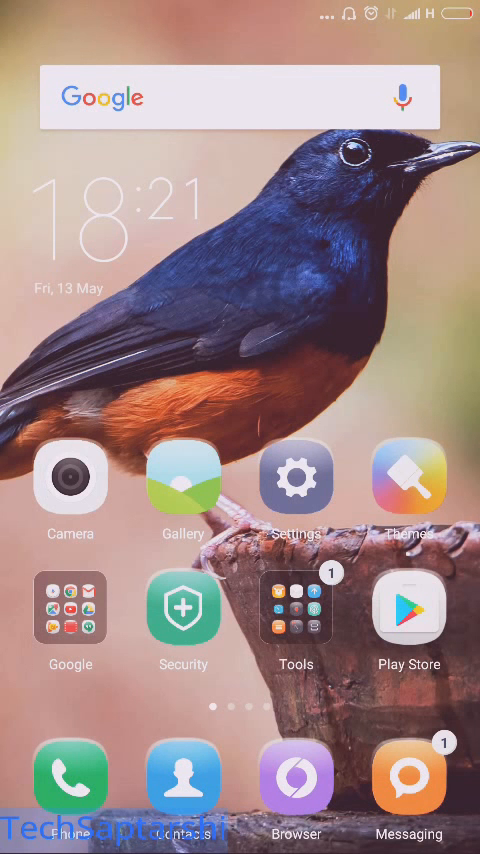
left_click(295, 477)
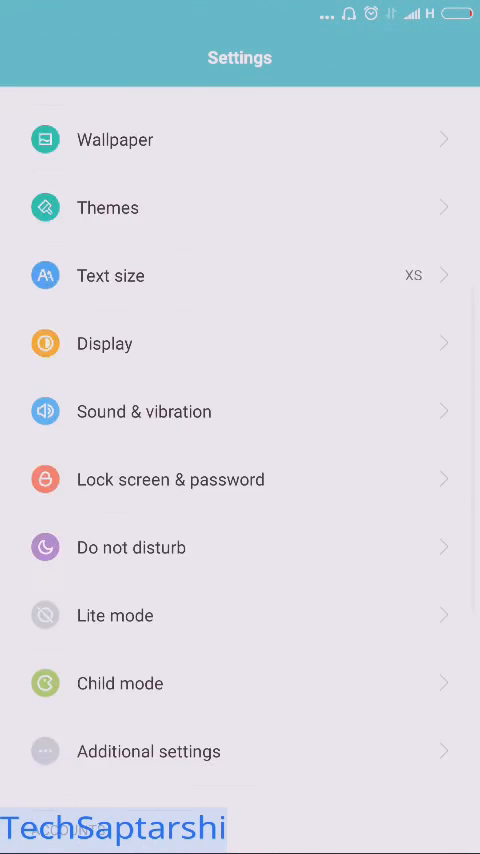
- Browse Settings to Asphalt Nitro's app info page, showing 142MB total and 89.76MB data
scroll("down", 3)
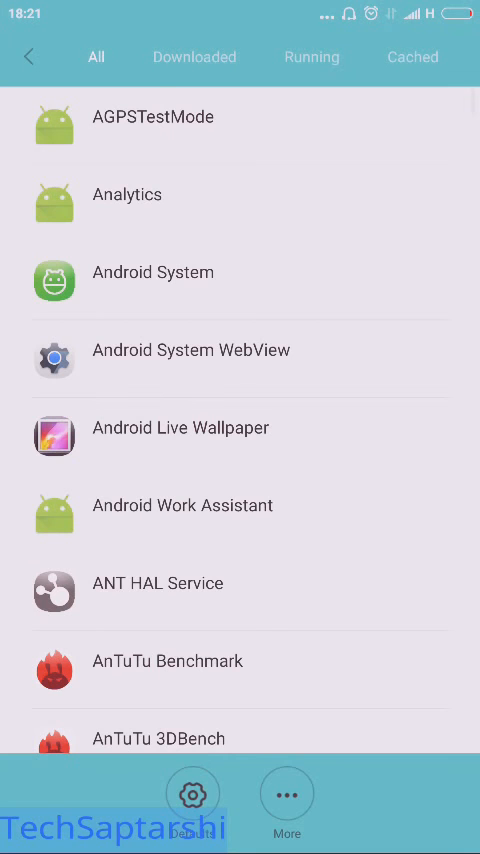
scroll("down", 3)
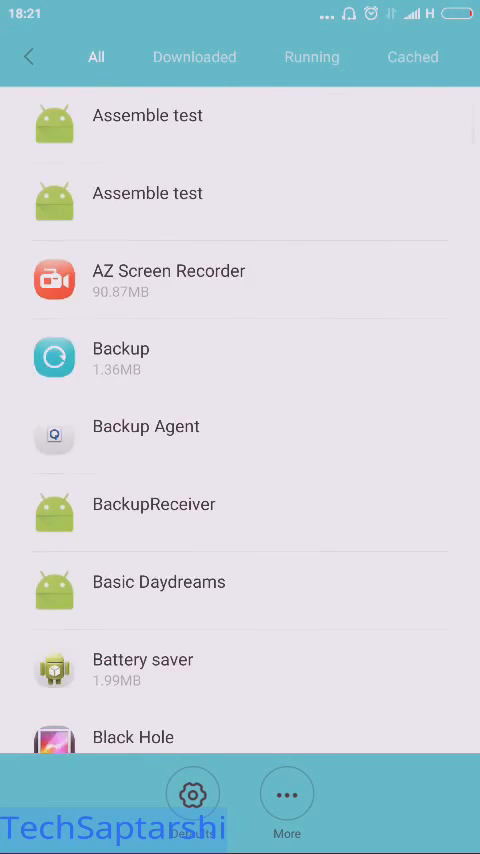
scroll("up", 3)
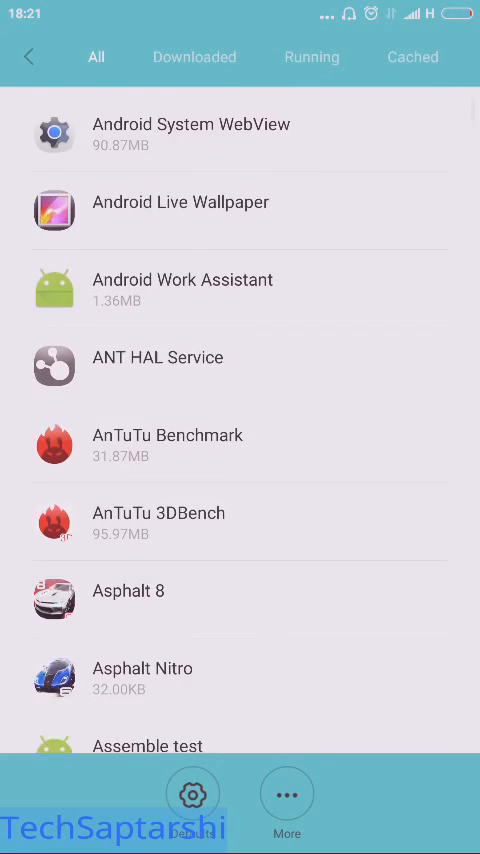
scroll("down", 3)
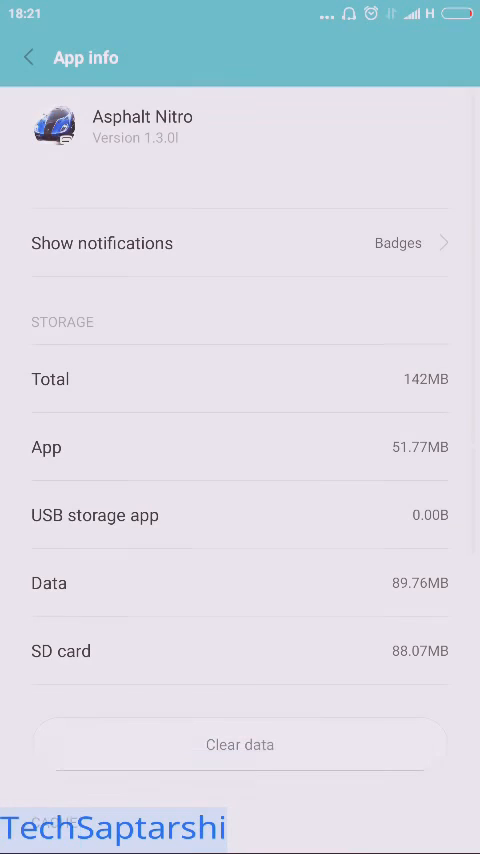
- Clear Asphalt Nitro's data to 0.00B after cancelling once, then go home
scroll("down", 3)
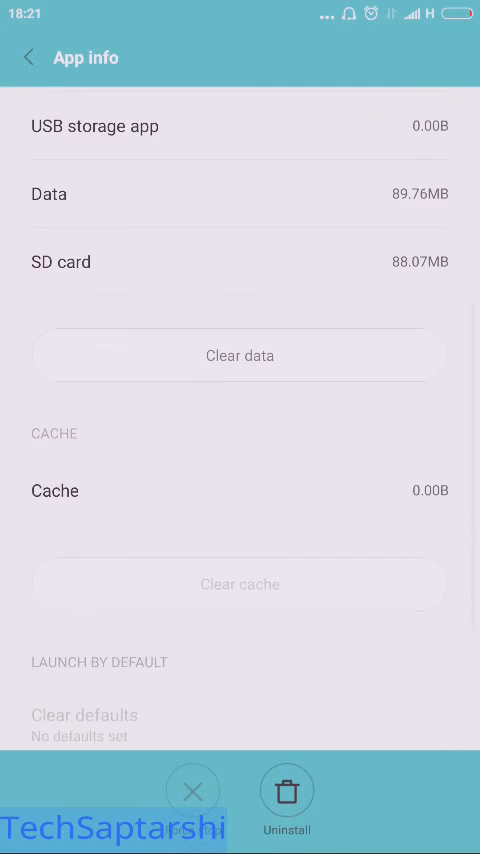
scroll("up", 3)
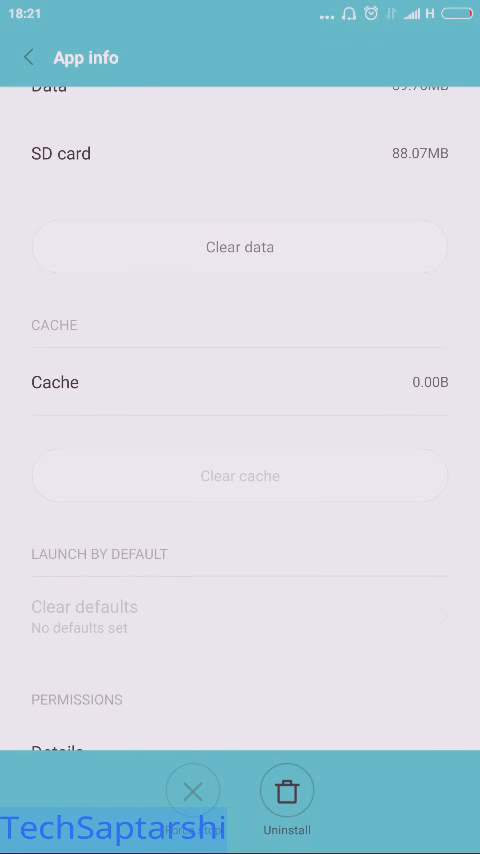
left_click(239, 247)
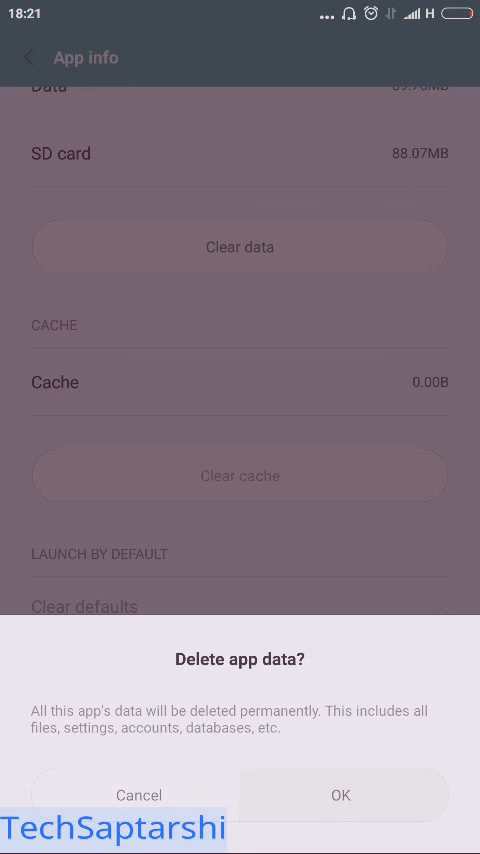
left_click(139, 795)
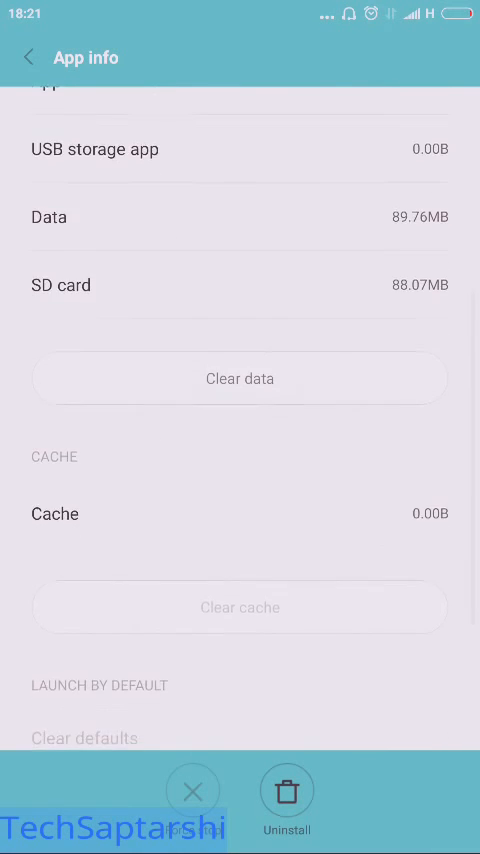
left_click(239, 378)
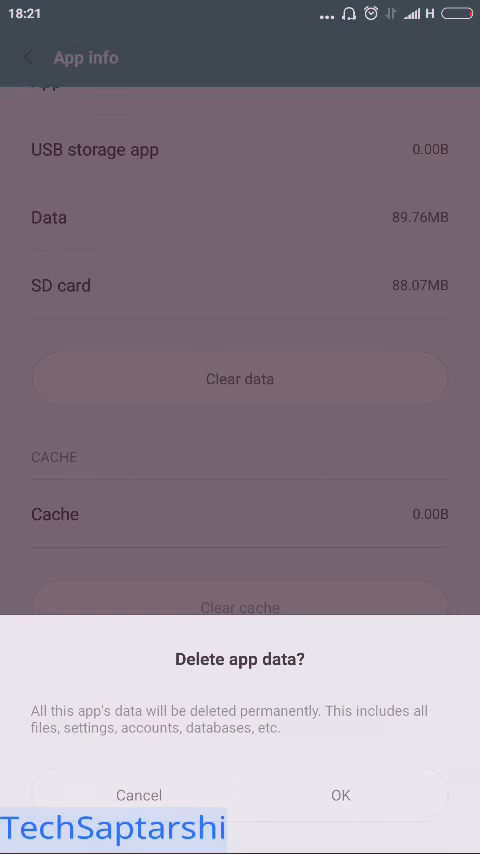
left_click(340, 795)
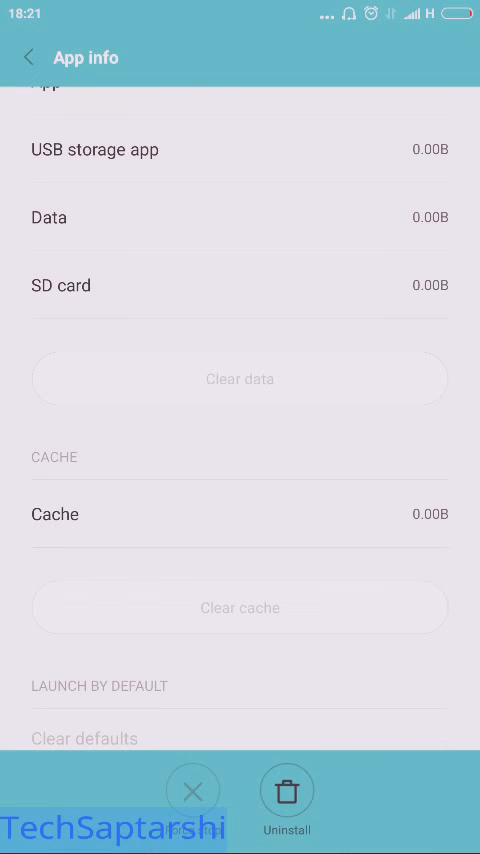
left_click(30, 56)
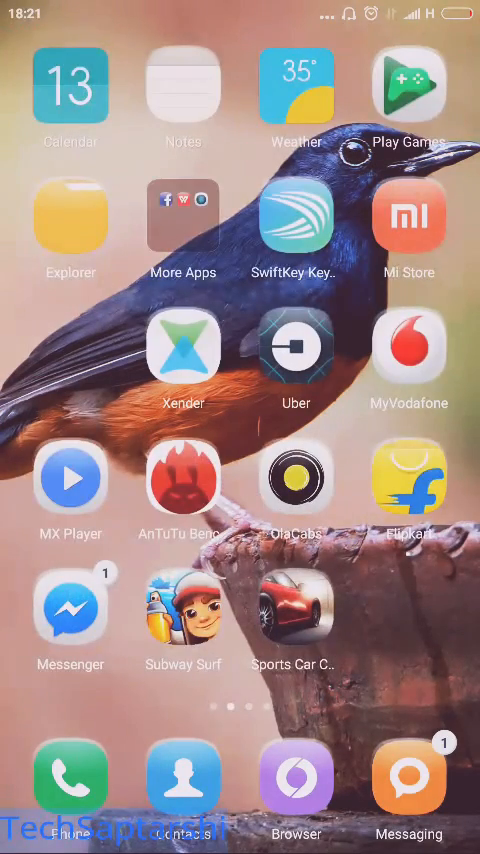
- Launch AnTuTu Benchmark, showing the 72812 score, and switch to the Ranking section
left_click(182, 483)
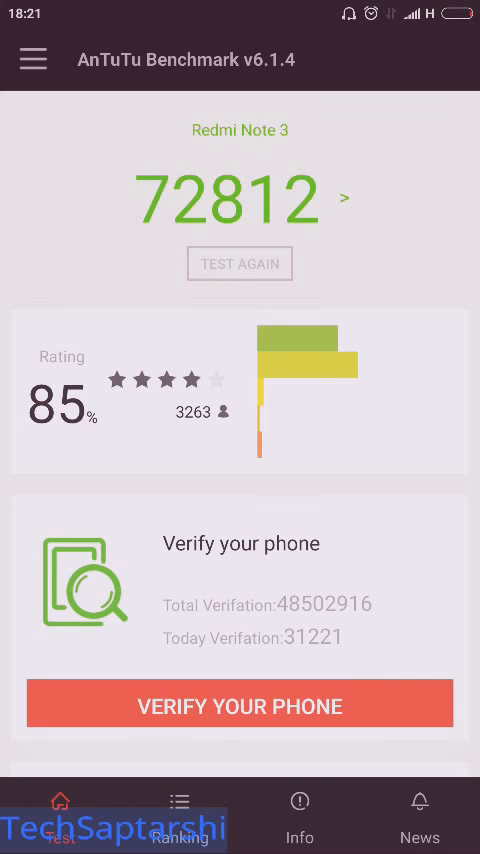
left_click(180, 814)
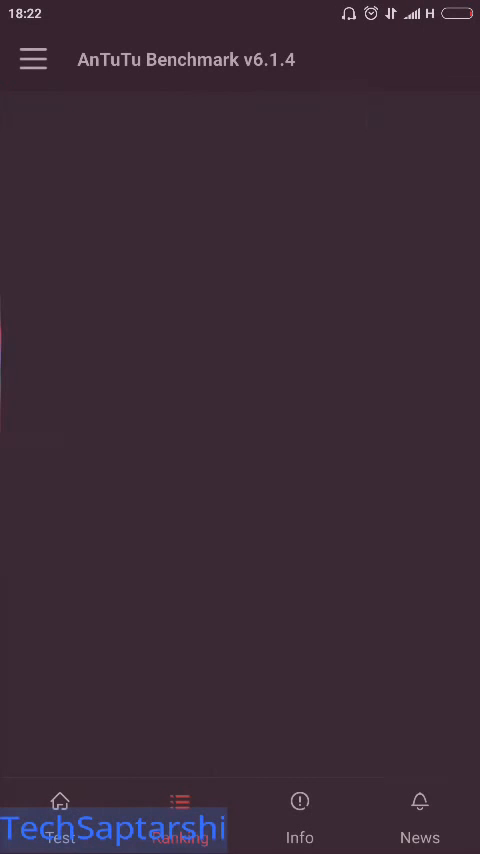
- Scroll the ranking to Redmi Note 3 at ninth (72812) and view its detail scores
left_click(180, 813)
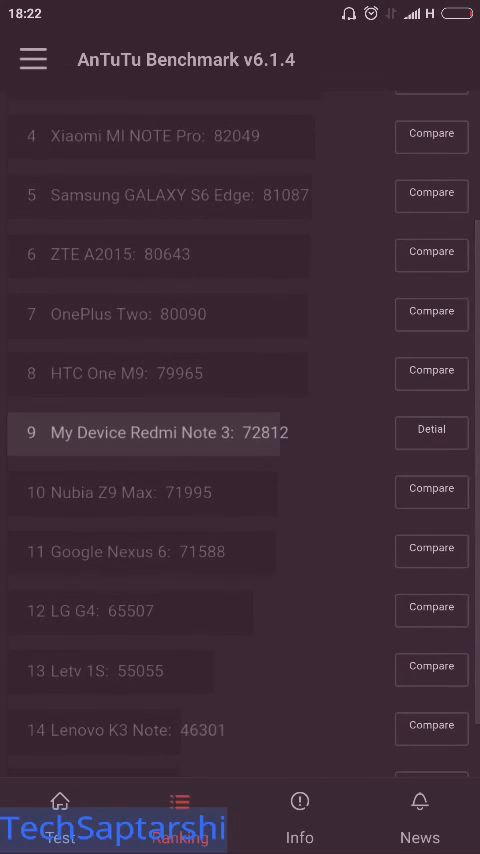
scroll("up", 3)
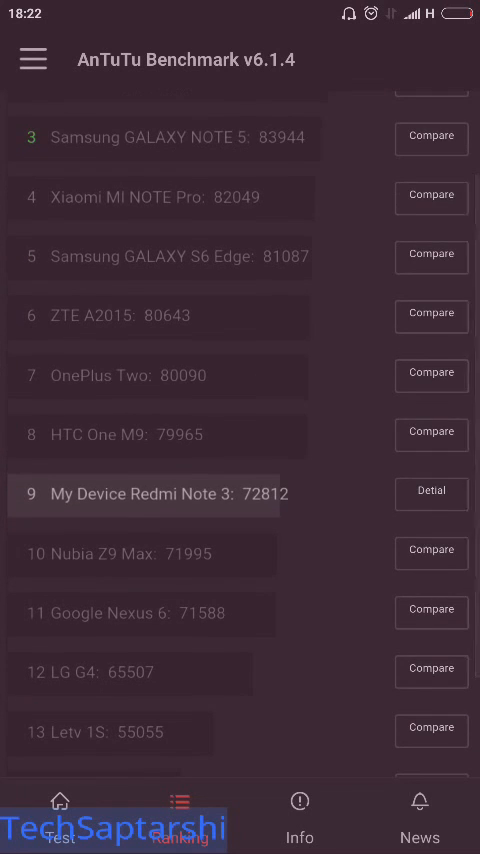
scroll("up", 3)
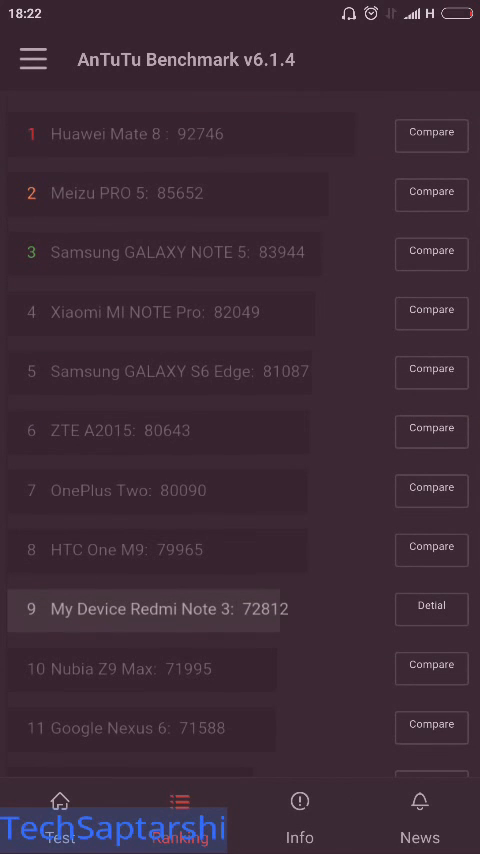
left_click(431, 609)
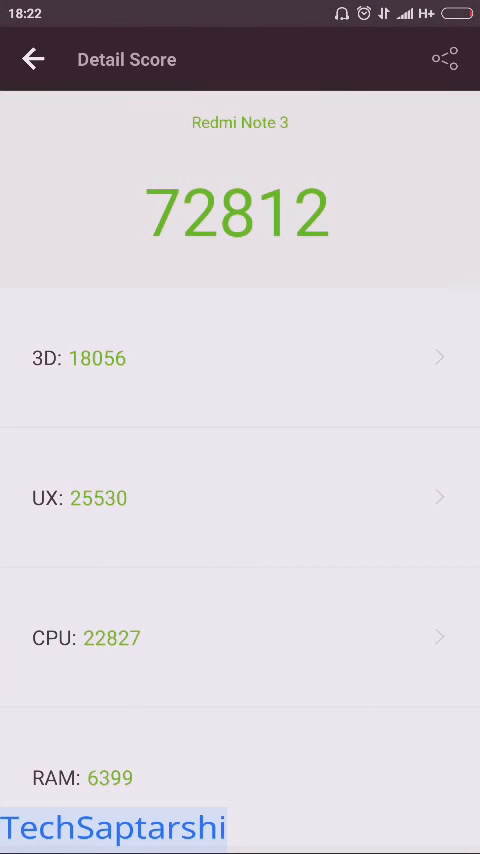
left_click(36, 59)
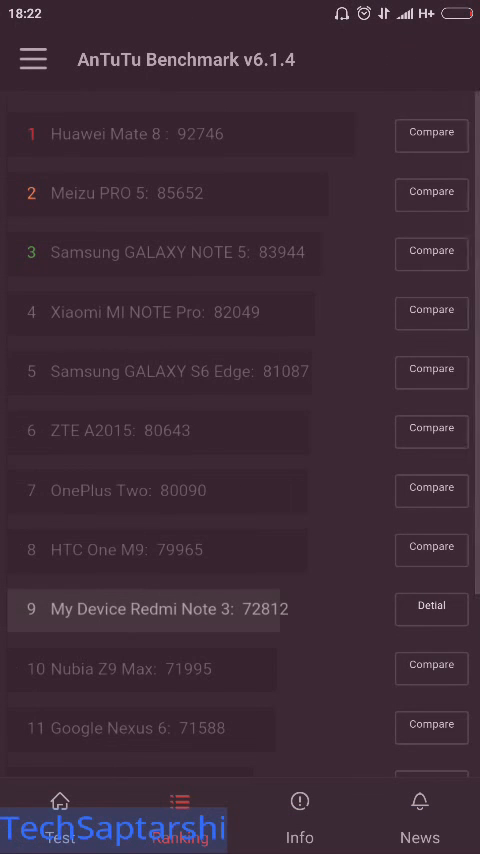